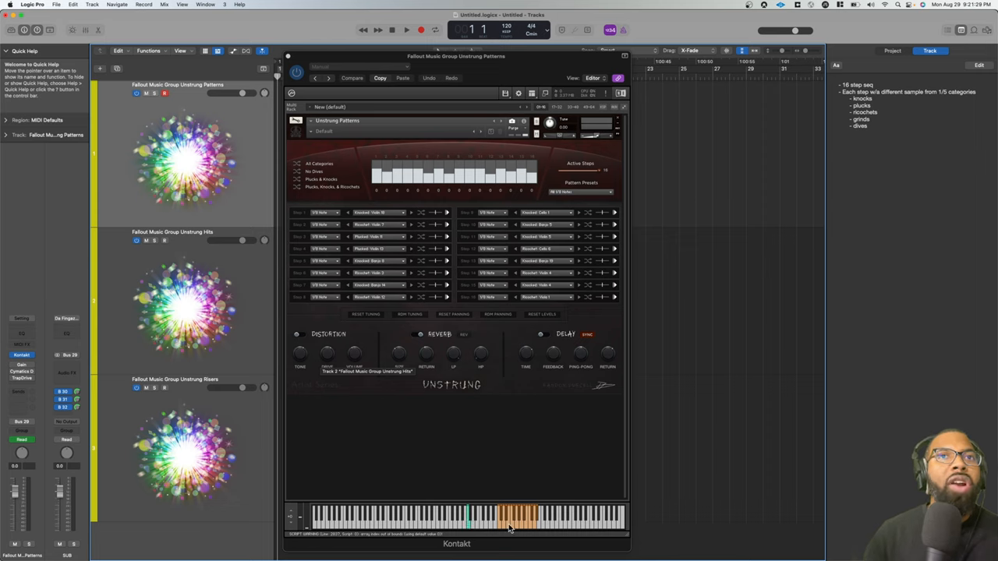
mouse_move(532, 524)
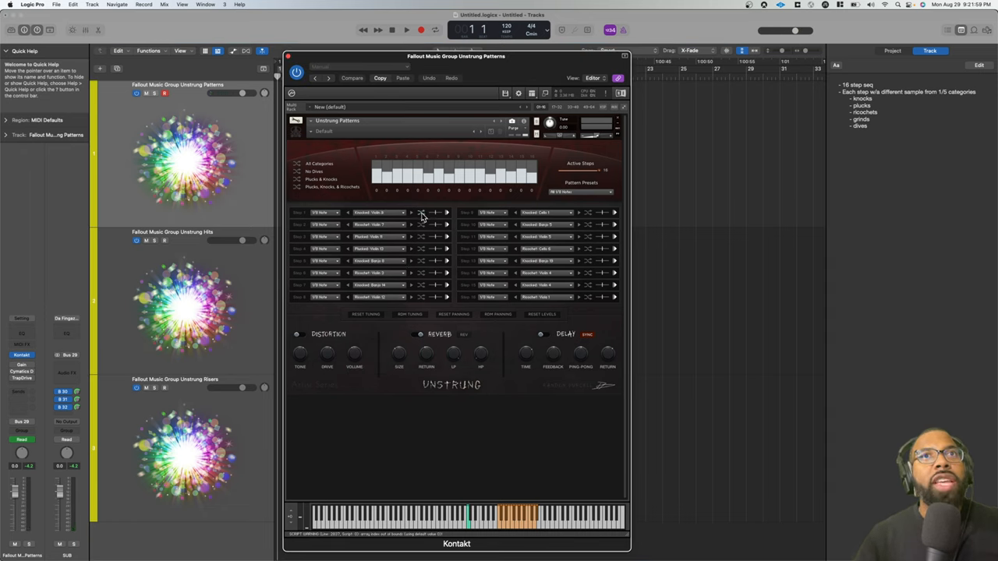
Randomize the samples on every Unstrung Patterns sequencer step.
left_click(376, 212)
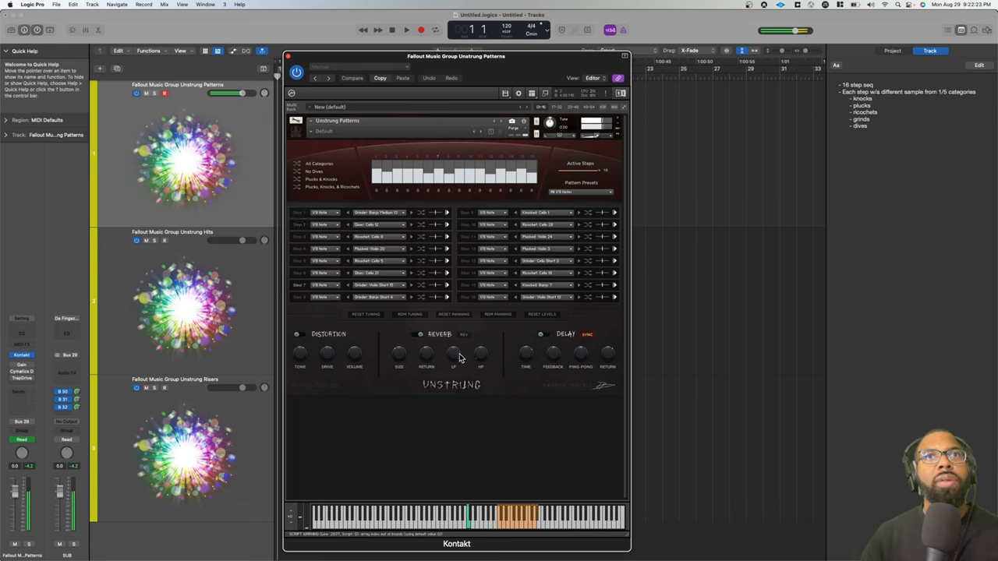
mouse_move(486, 356)
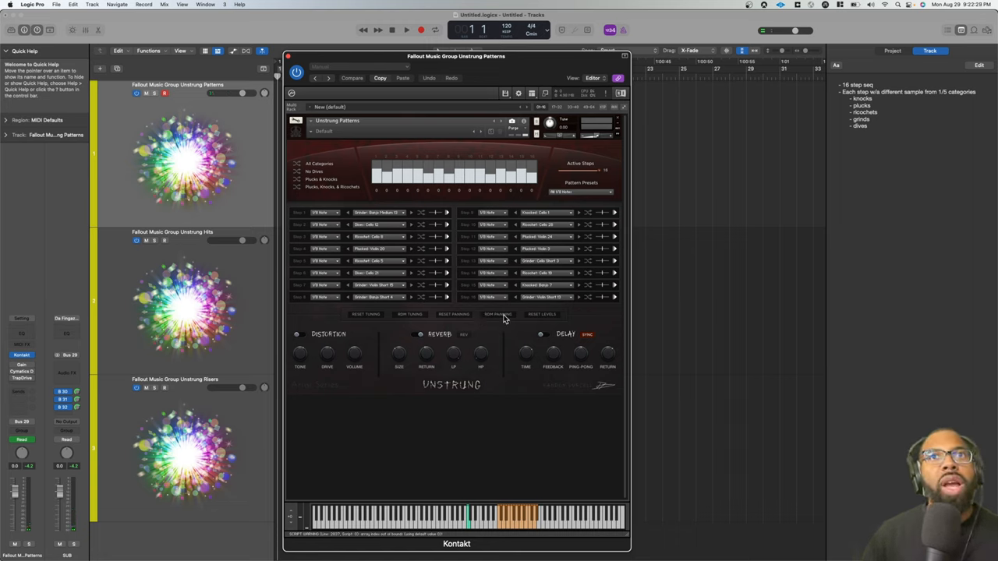
mouse_move(520, 320)
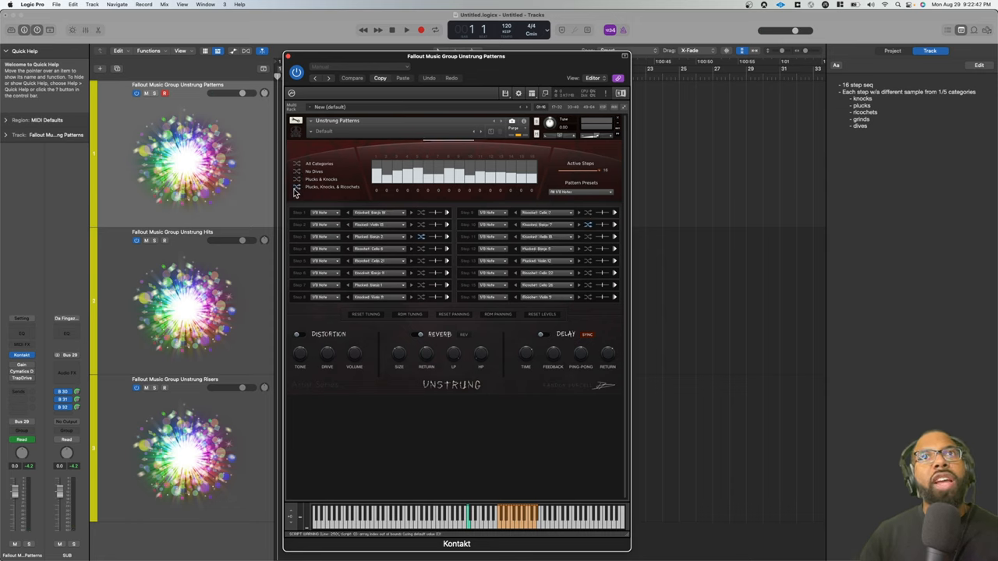
Re-randomize the Unstrung Patterns step samples for a new knock, grinder, ricochet and pluck mix.
left_click(297, 164)
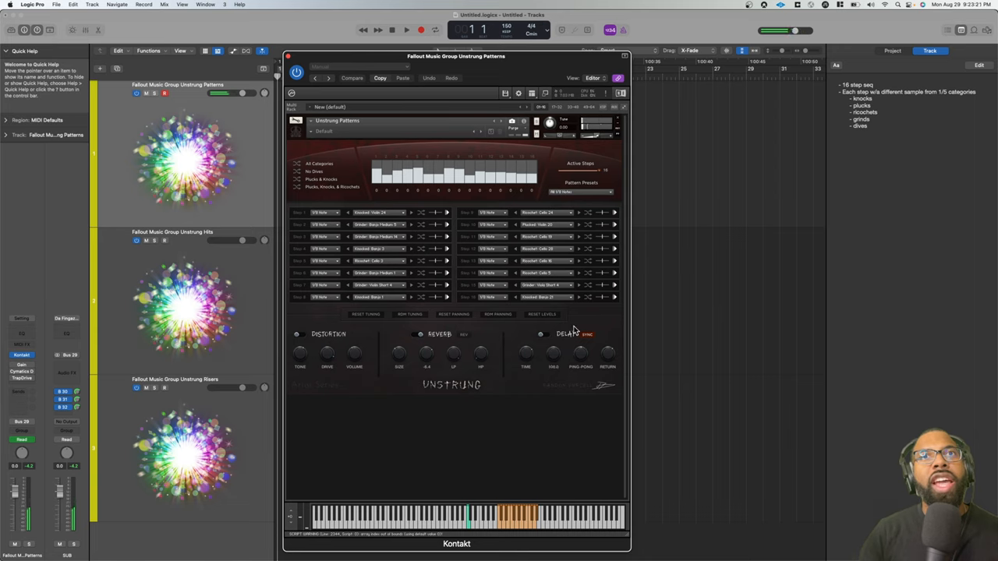
mouse_move(607, 341)
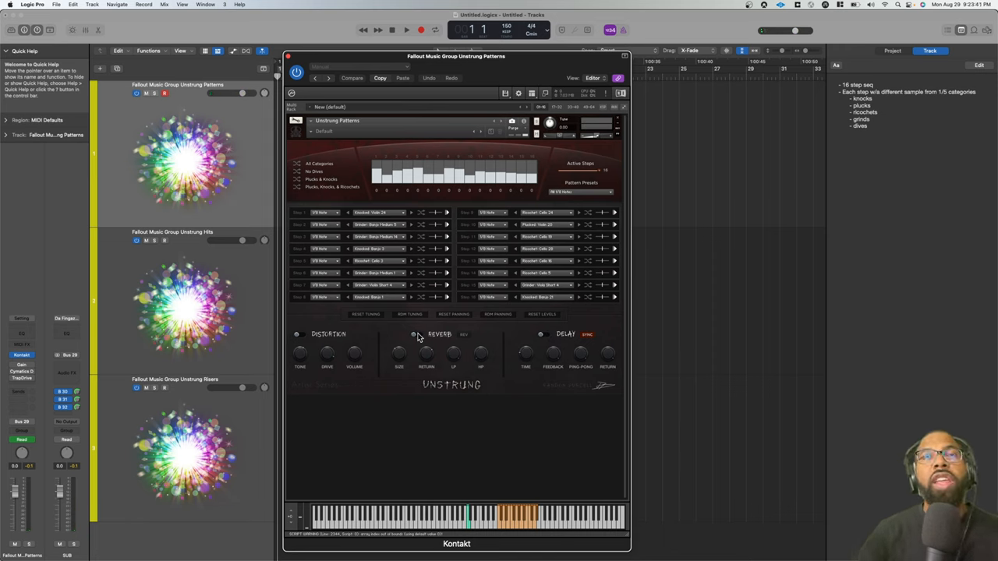
Load a Mixed Sequence preset from the Unstrung Patterns Pattern Presets dropdown.
left_click(583, 192)
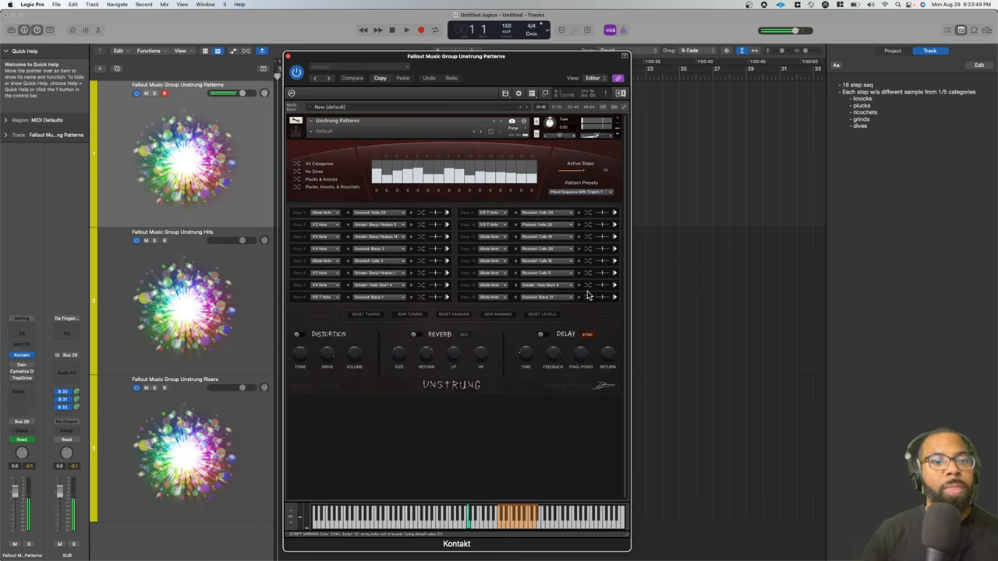
left_click(585, 192)
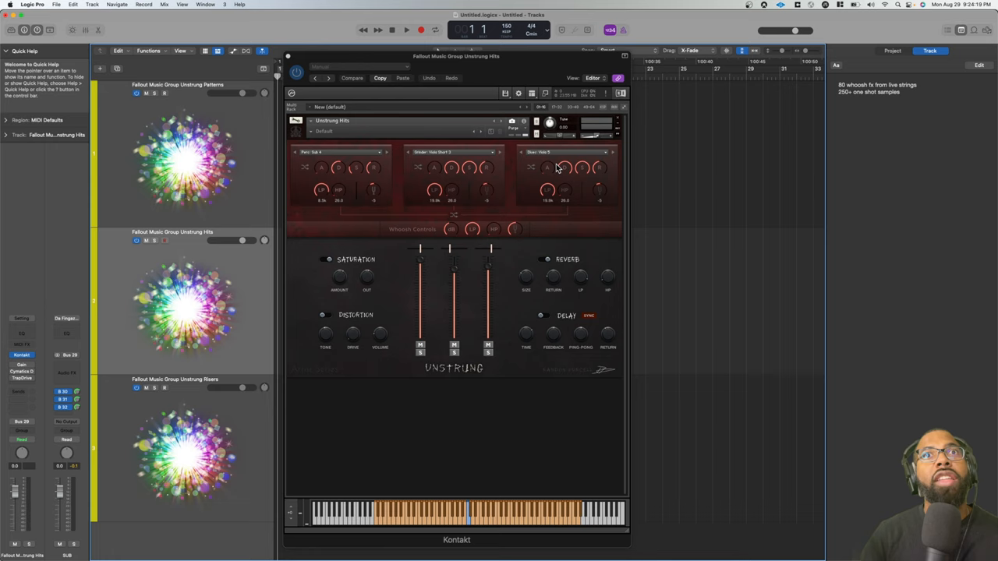
mouse_move(424, 341)
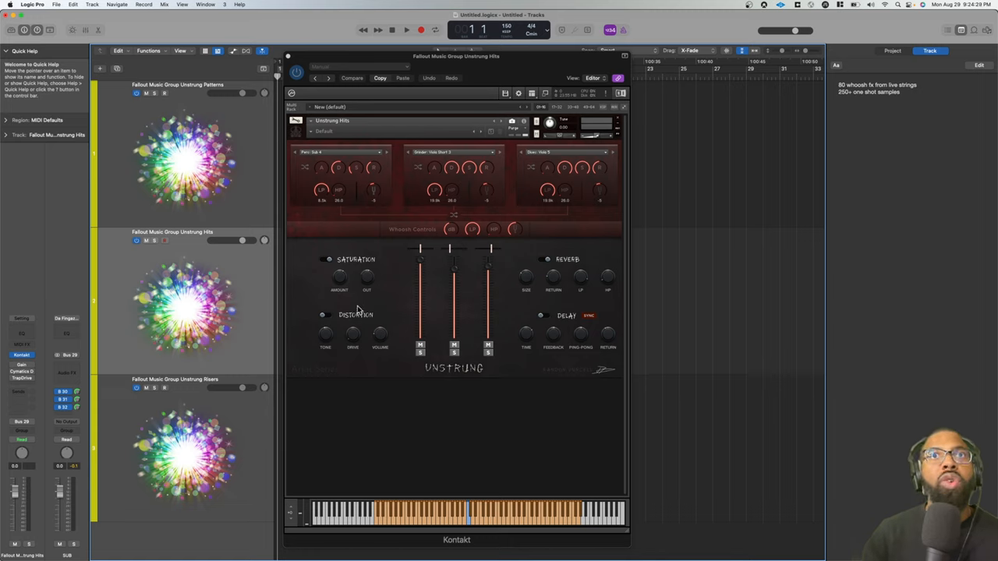
mouse_move(438, 294)
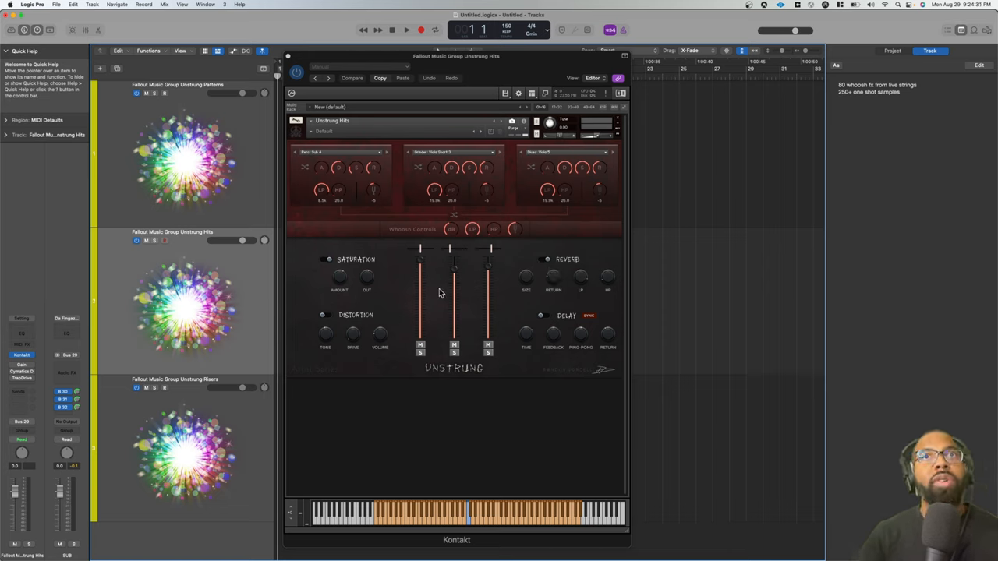
mouse_move(366, 235)
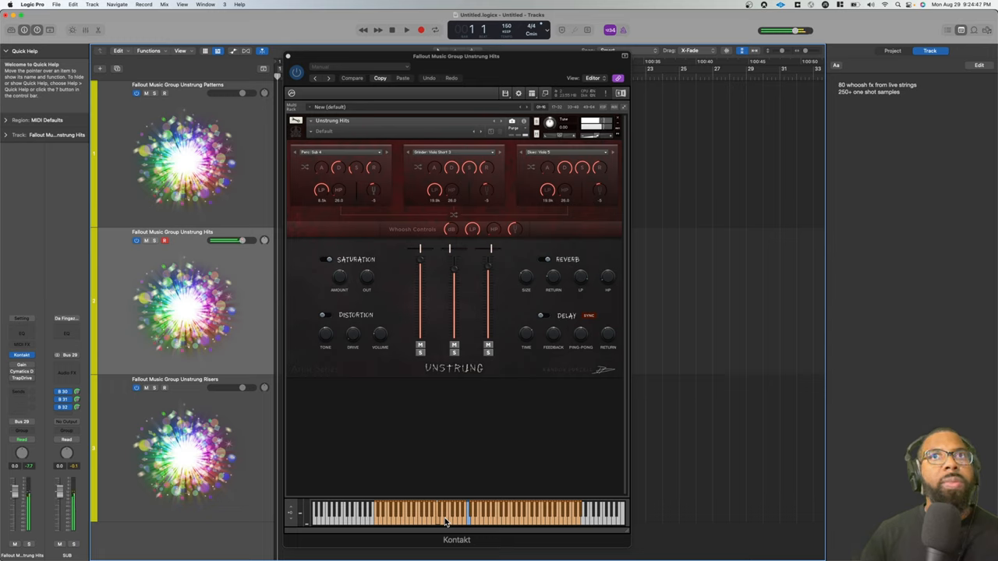
Play a note to audition the layered Unstrung Hits one-shots.
left_click(446, 524)
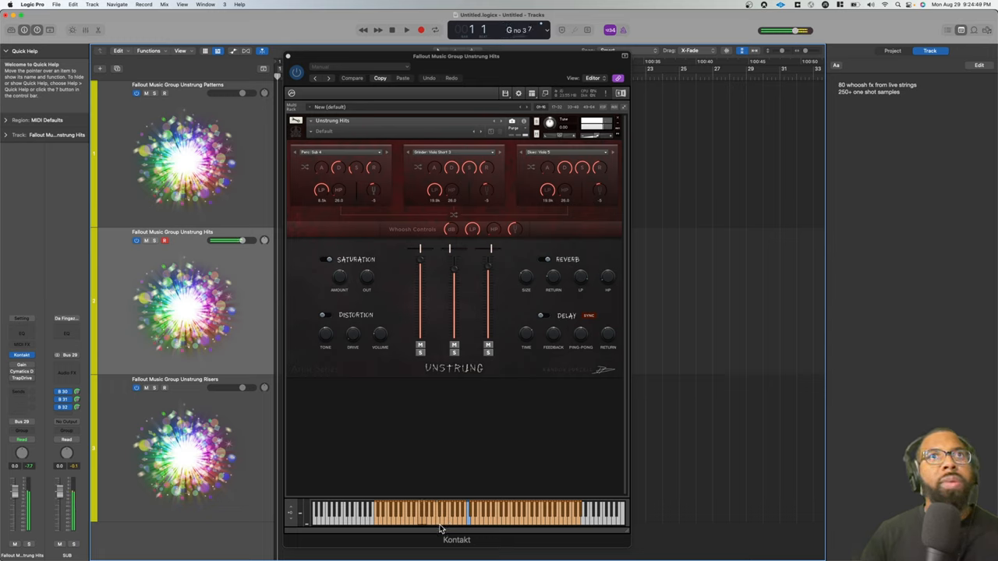
Pick a different sample for the first Unstrung Hits layer.
left_click(351, 120)
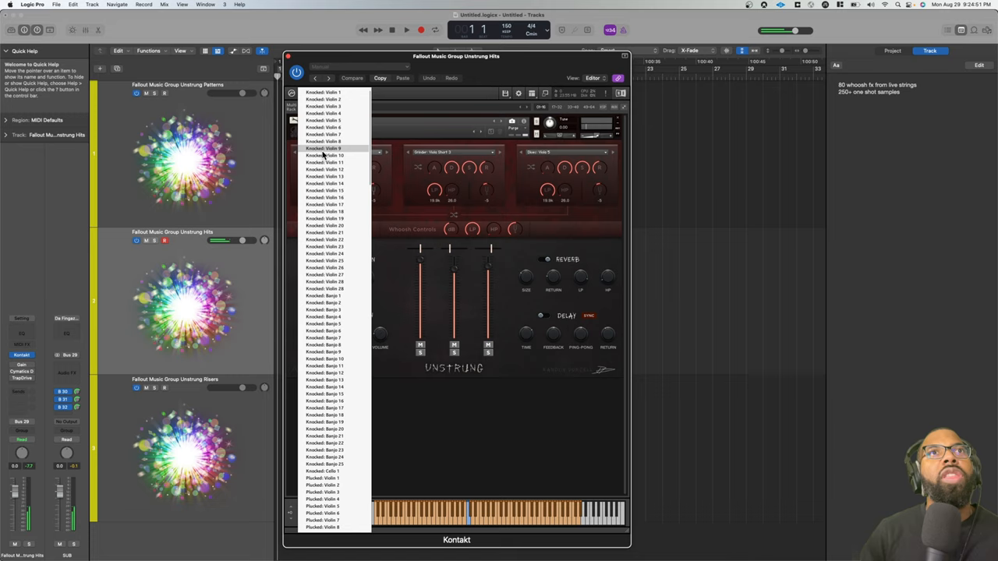
left_click(324, 148)
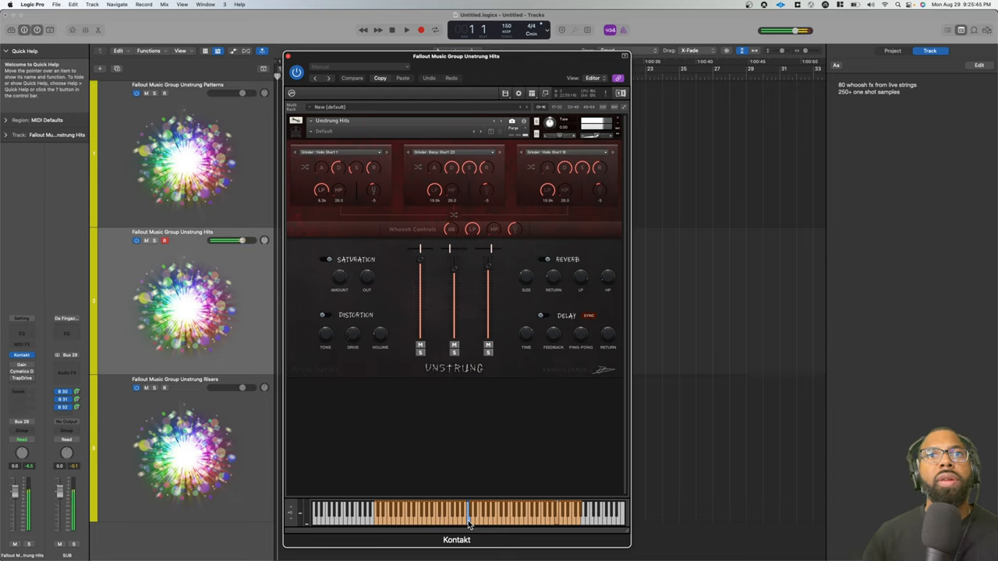
mouse_move(435, 266)
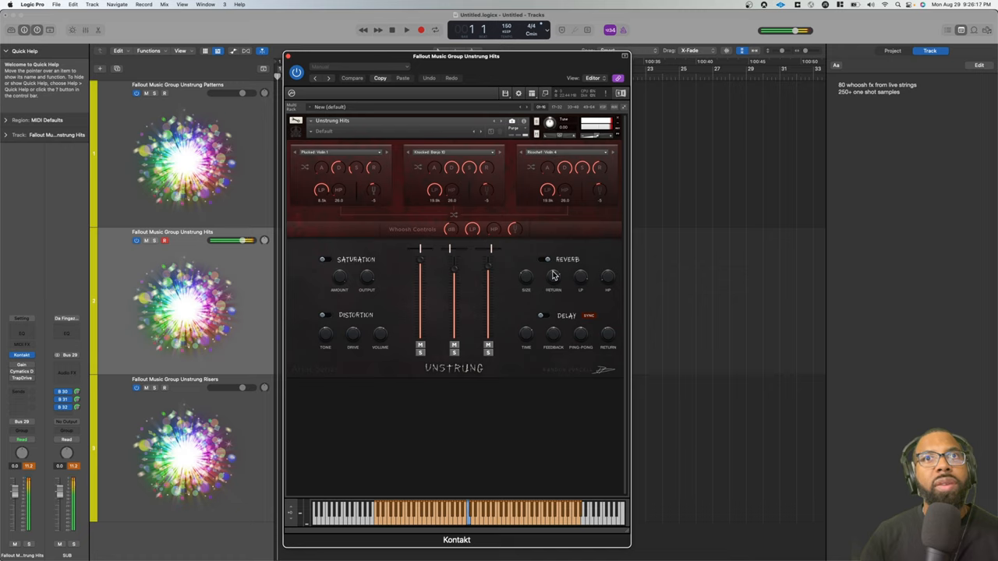
mouse_move(552, 289)
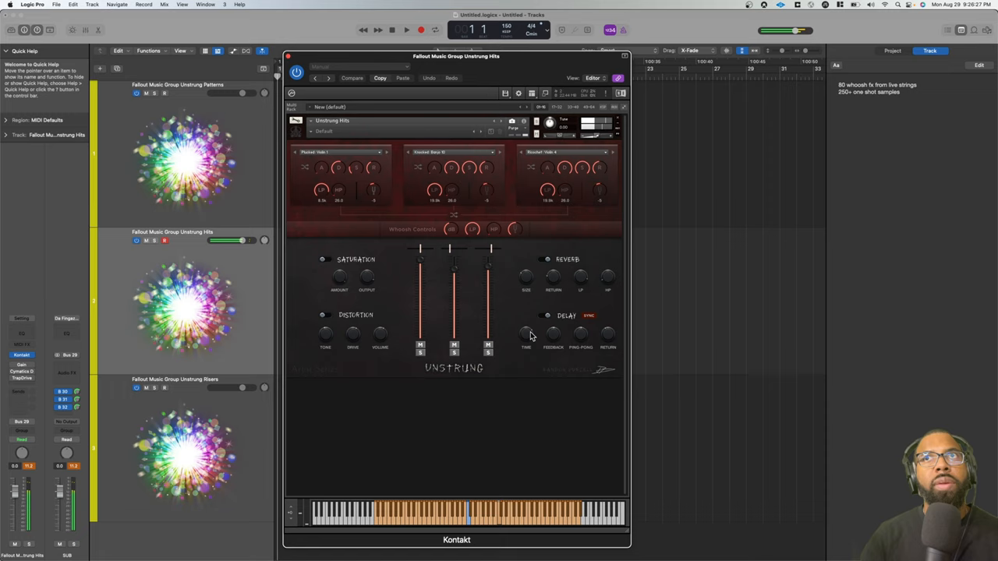
mouse_move(576, 331)
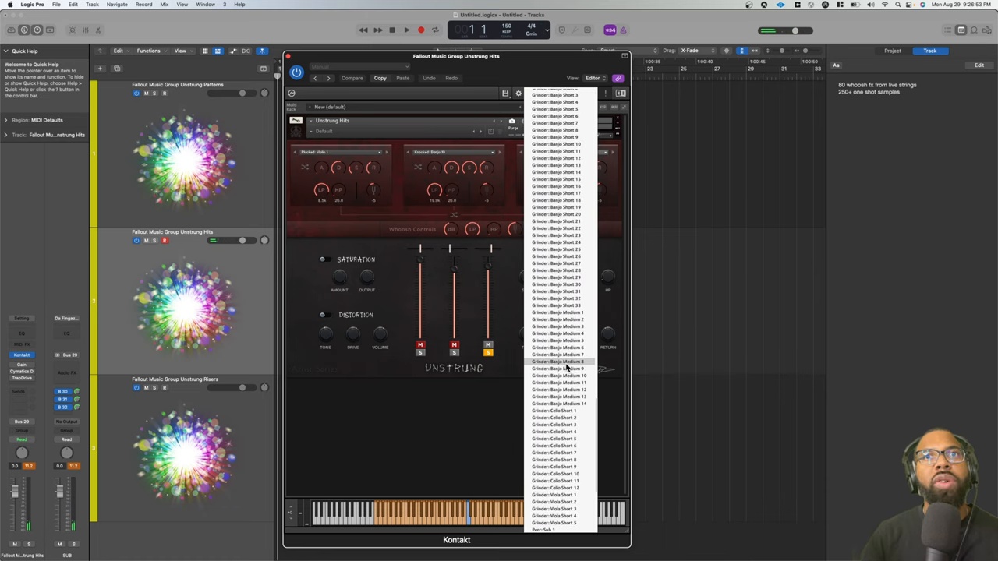
Load Grinder: Banjo Medium 8 into layer three, then swap it for a Perc: Mid Hit sample.
left_click(558, 361)
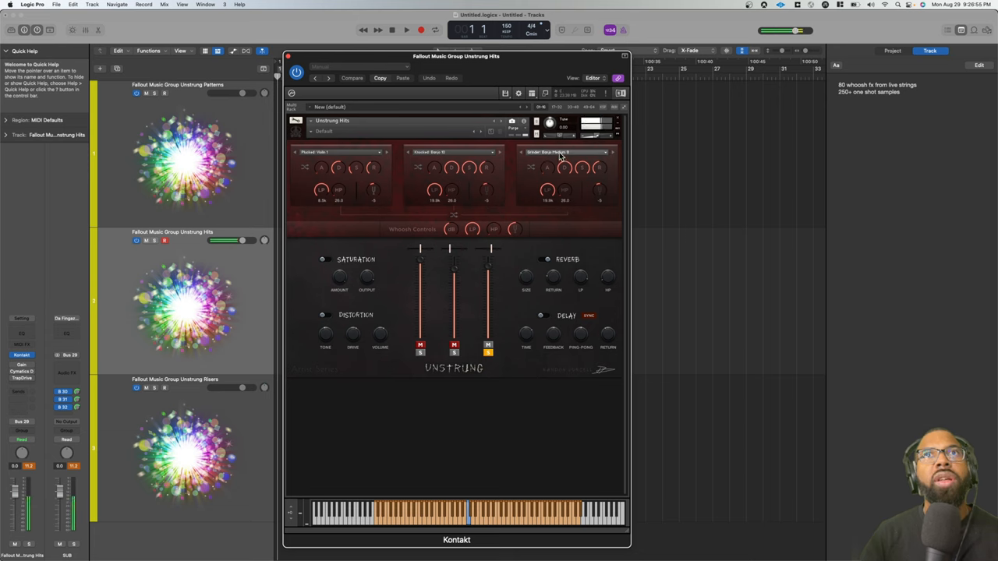
left_click(565, 152)
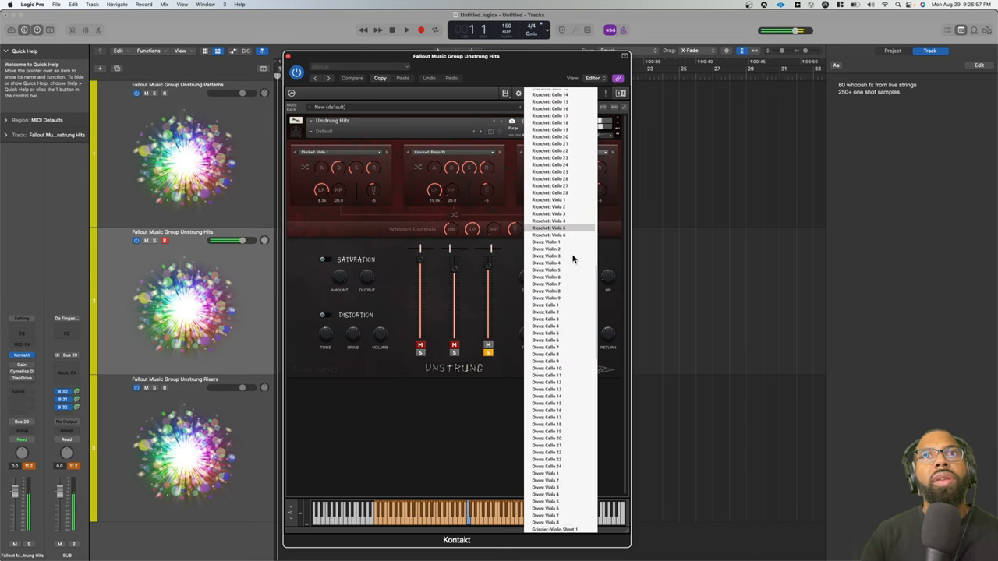
scroll("down", 3)
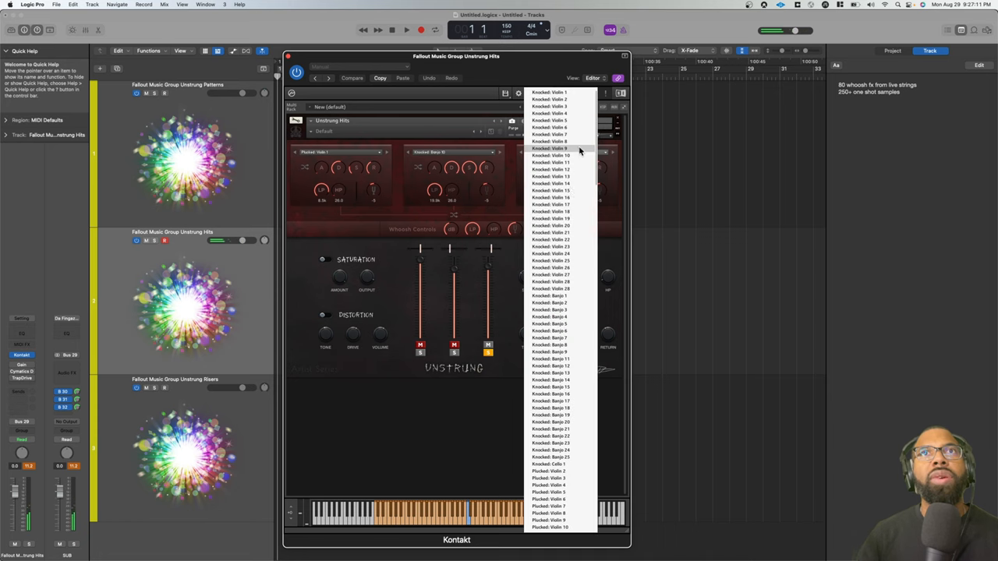
scroll("down", 3)
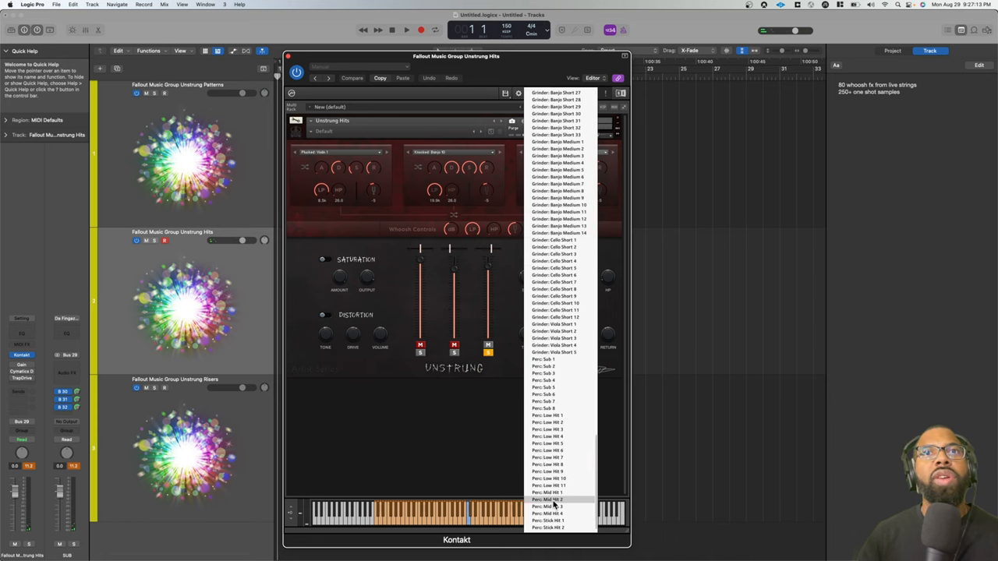
left_click(549, 501)
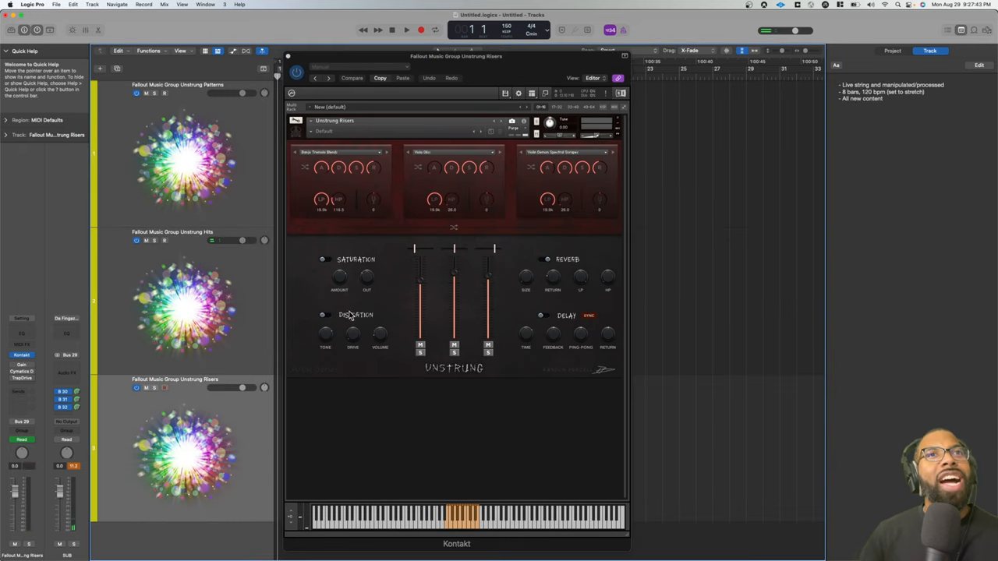
mouse_move(516, 185)
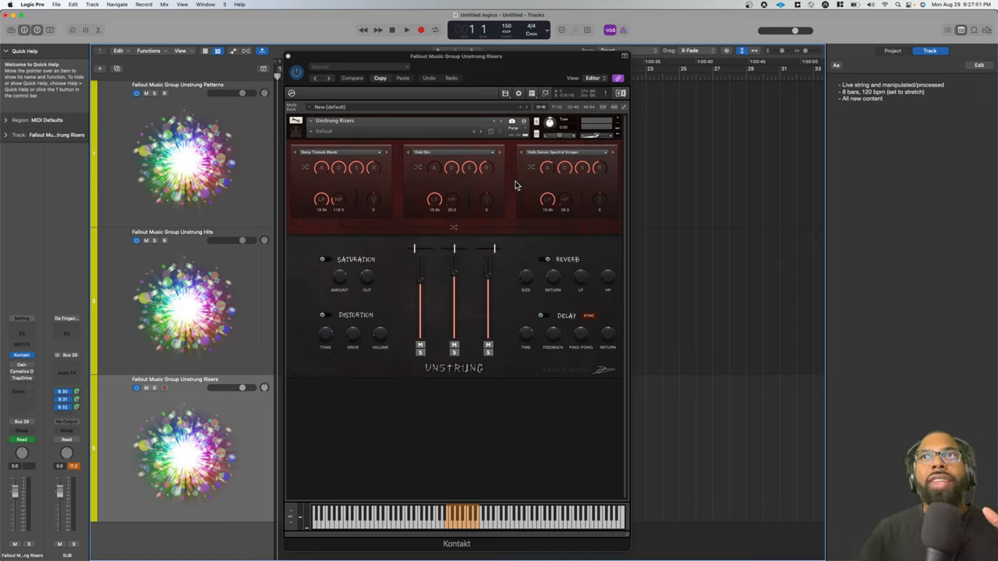
mouse_move(499, 81)
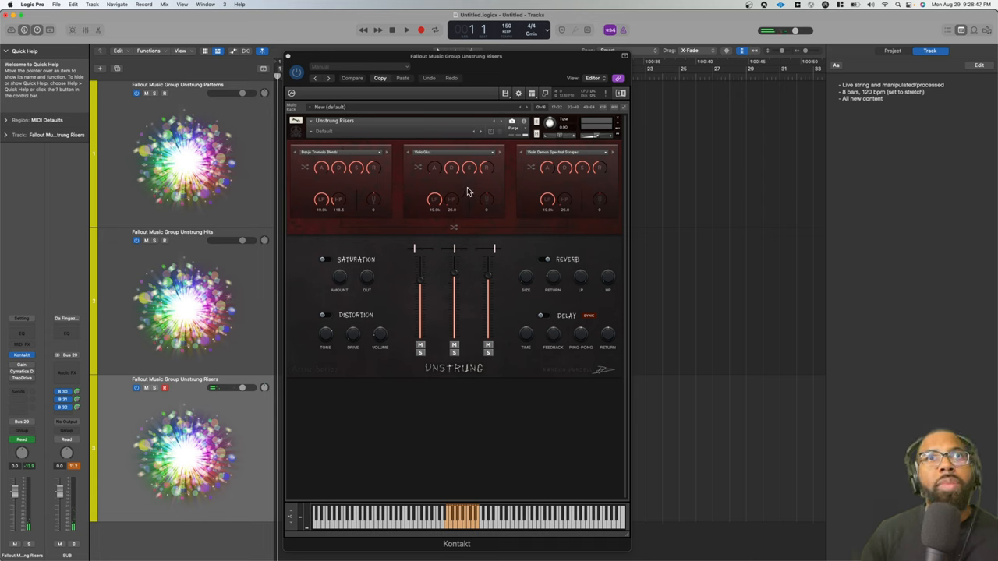
Shuffle all three Unstrung Risers layers, replacing the banjo tremolo, viola and violin scrape samples.
left_click(339, 152)
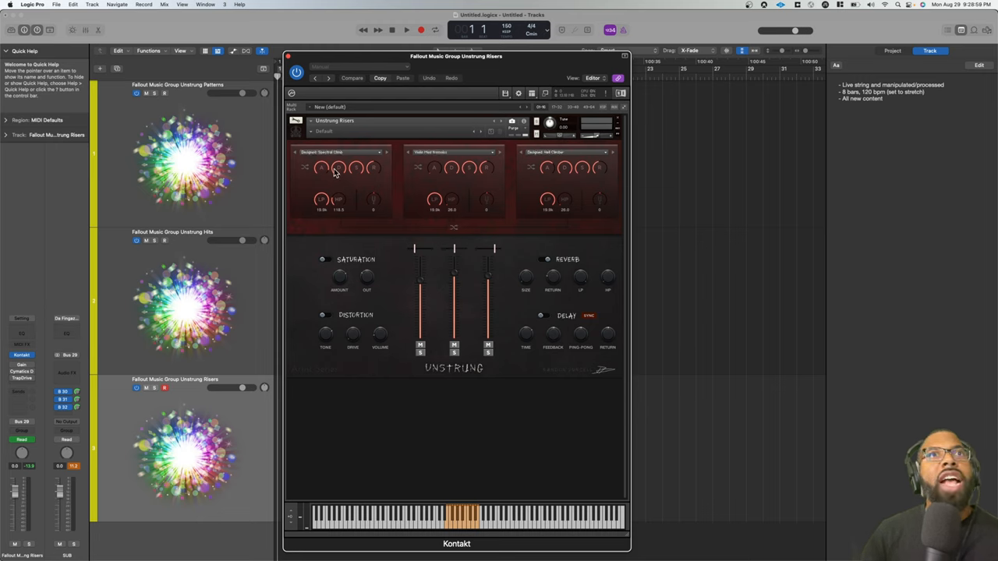
mouse_move(384, 172)
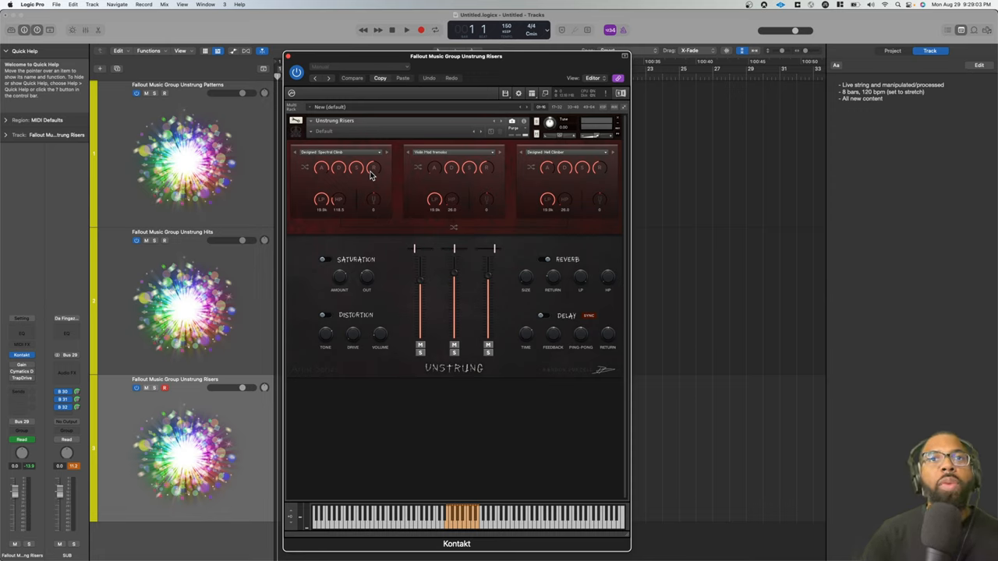
mouse_move(296, 240)
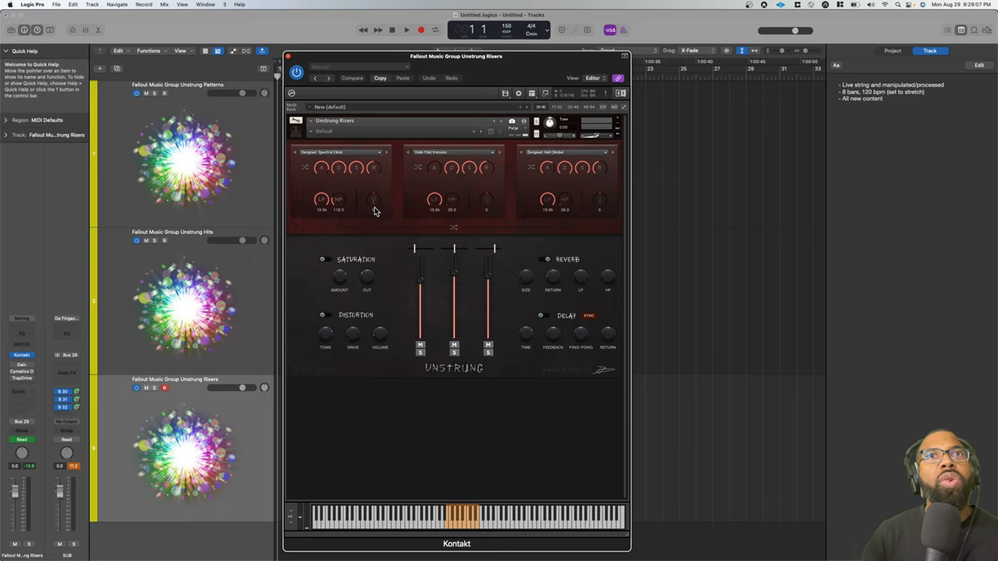
mouse_move(384, 187)
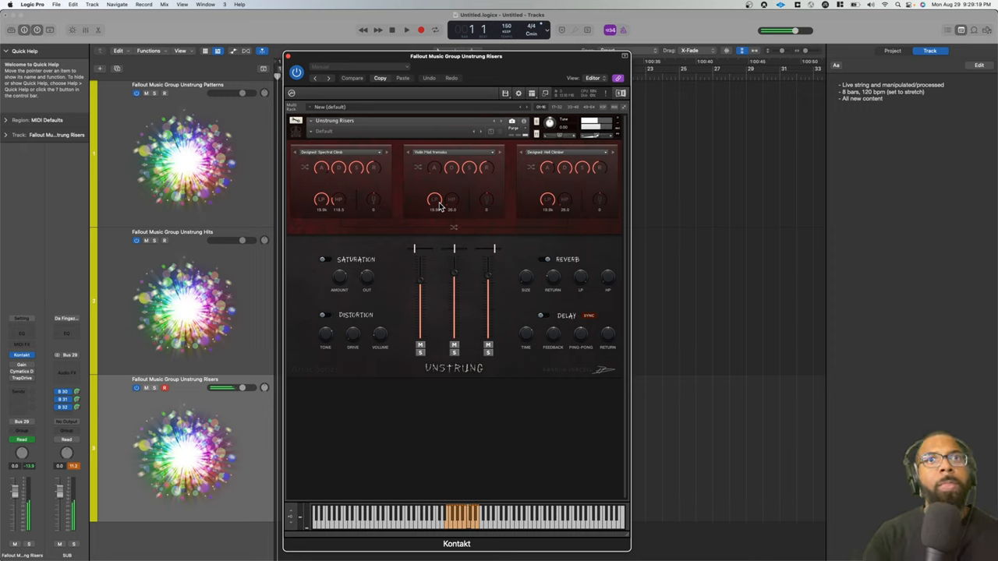
mouse_move(431, 204)
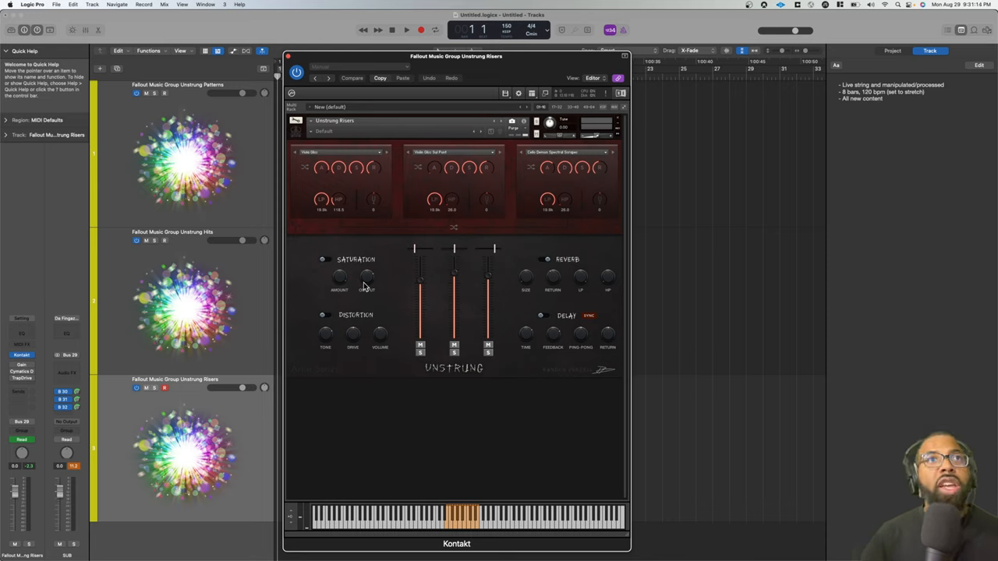
mouse_move(370, 279)
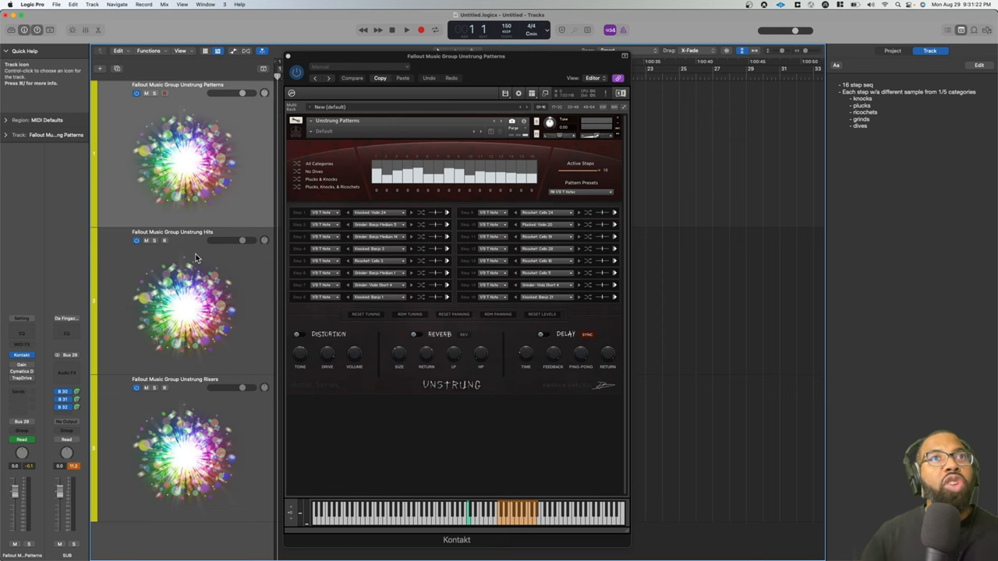
Select the Unstrung Risers track header to bring its instrument back up.
left_click(187, 387)
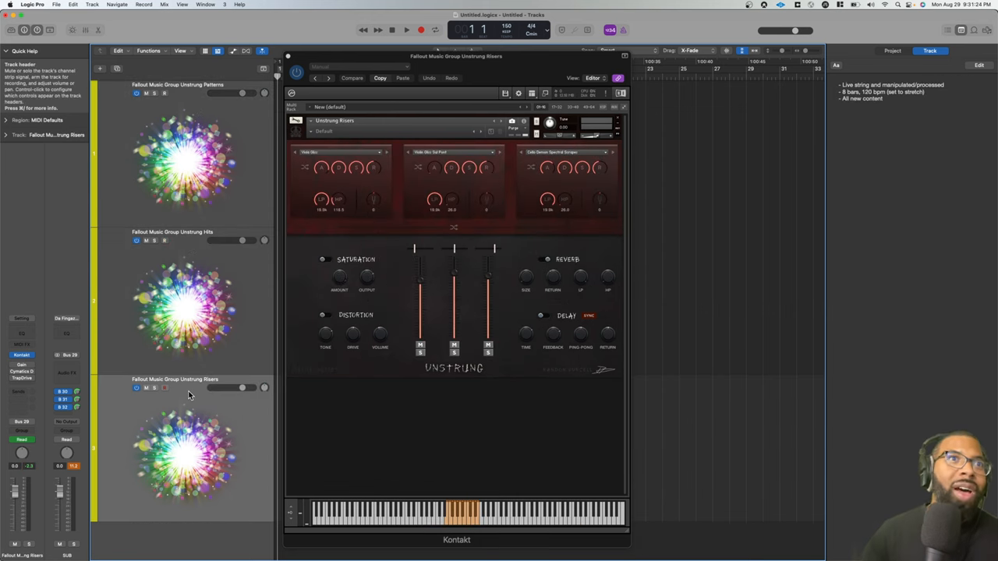